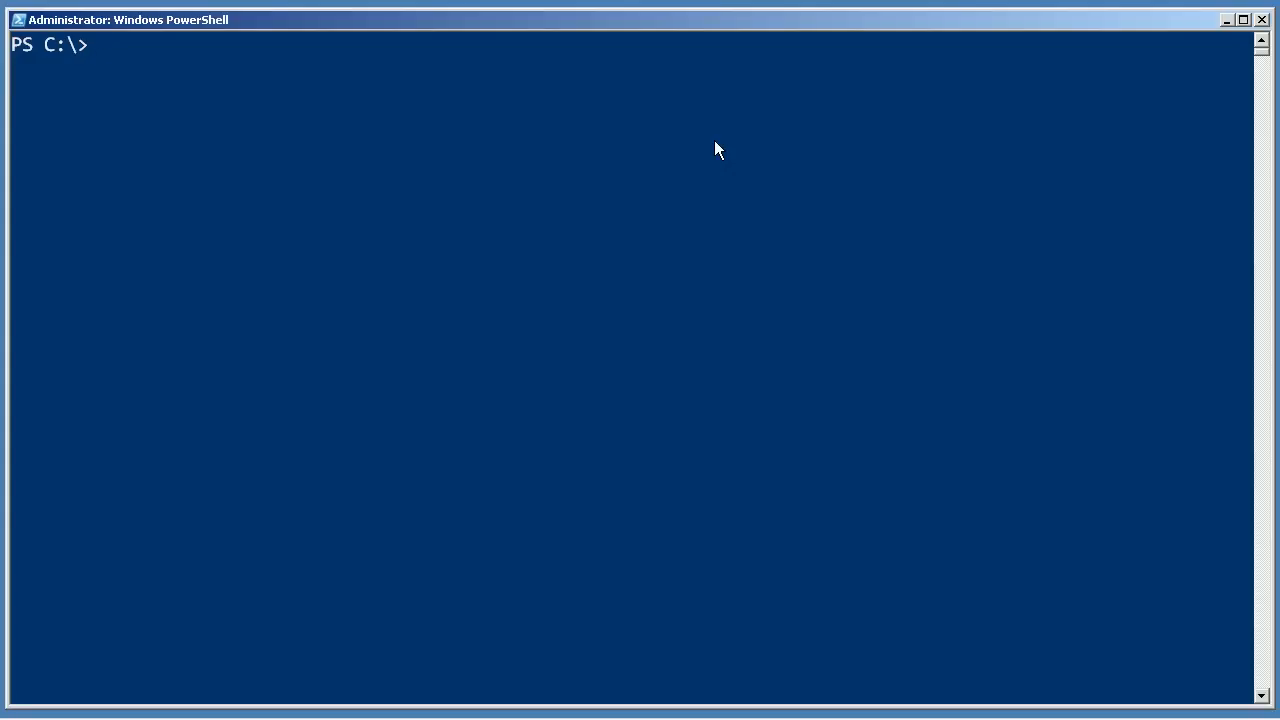
text(Ne)
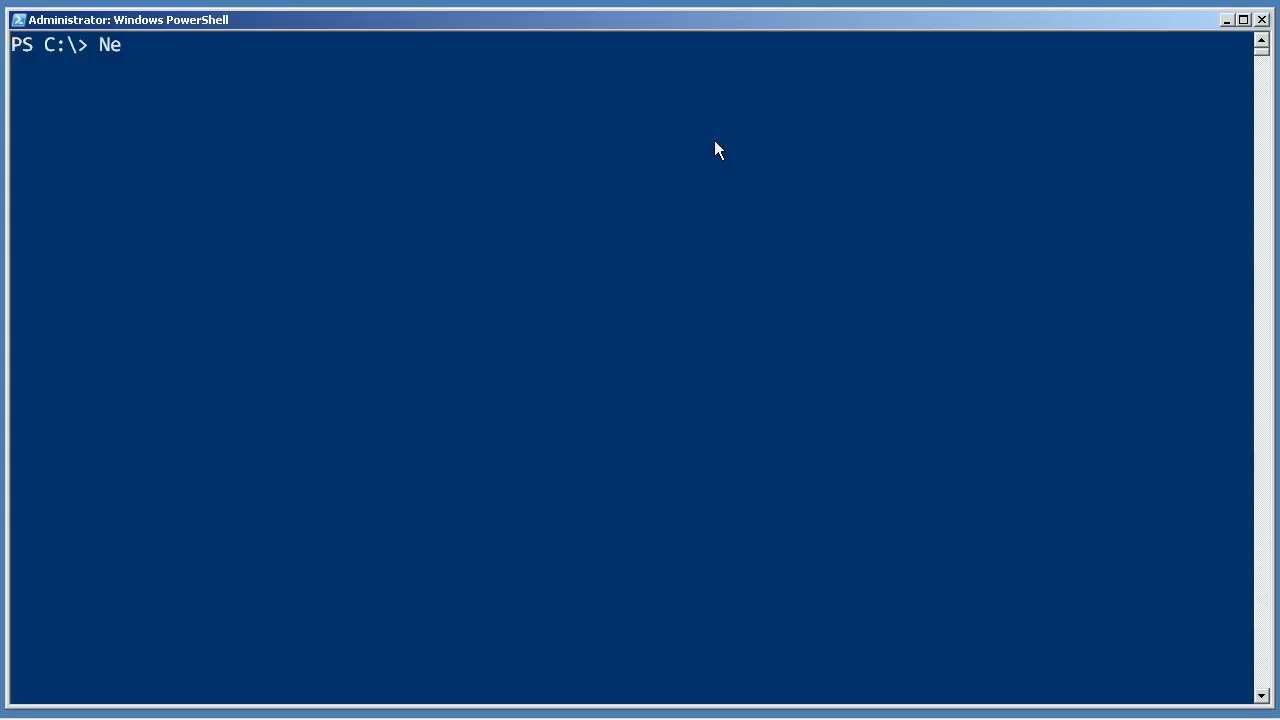
text(t use z: \\)
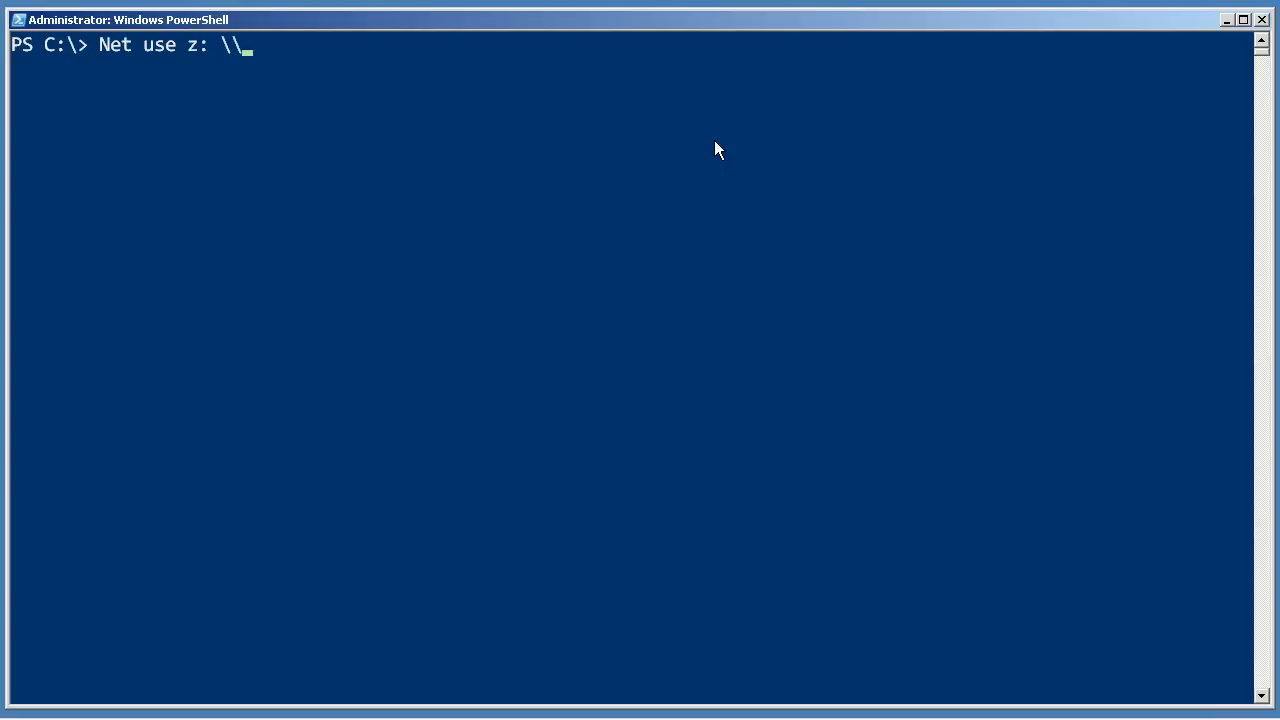
text(server-r2\)
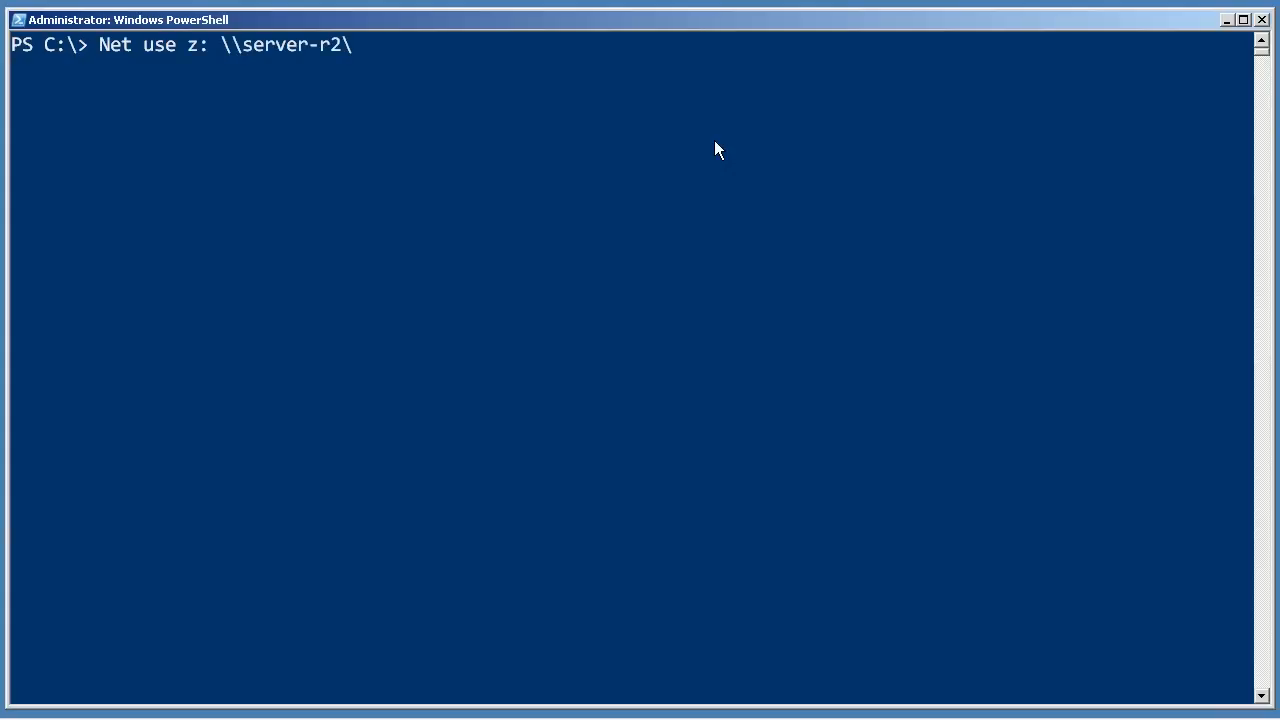
text(c$)
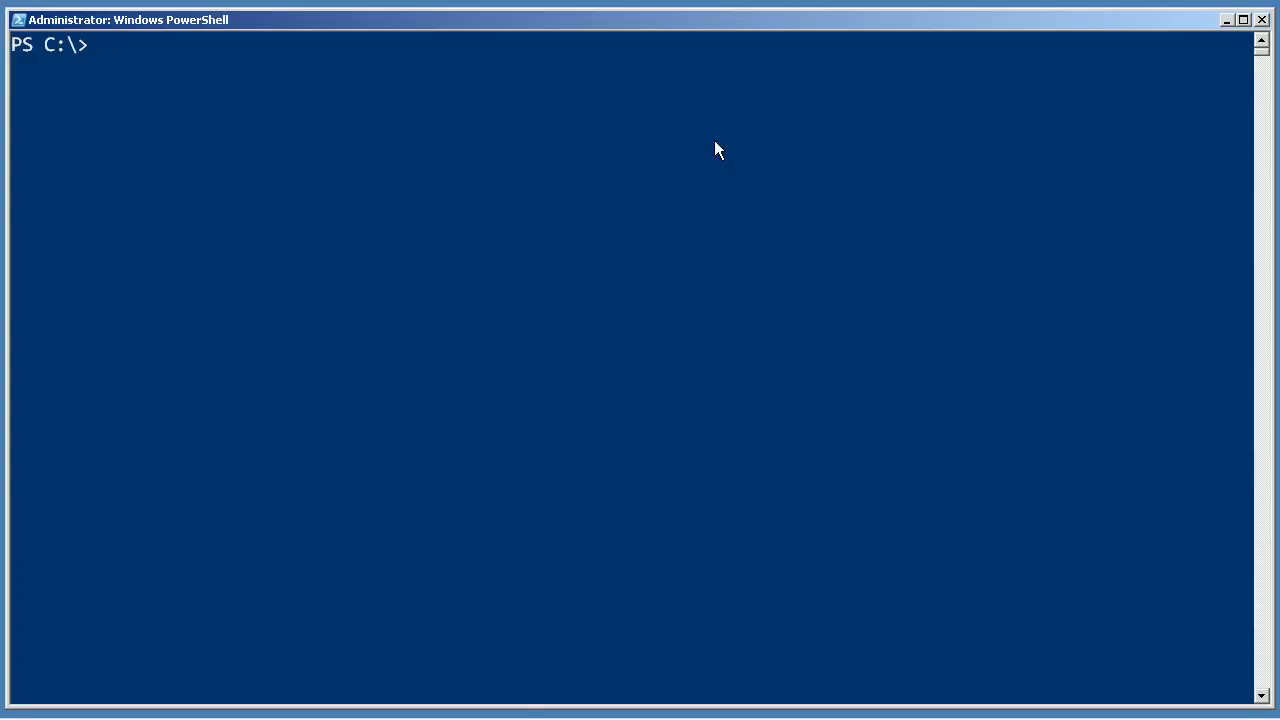
text(i)
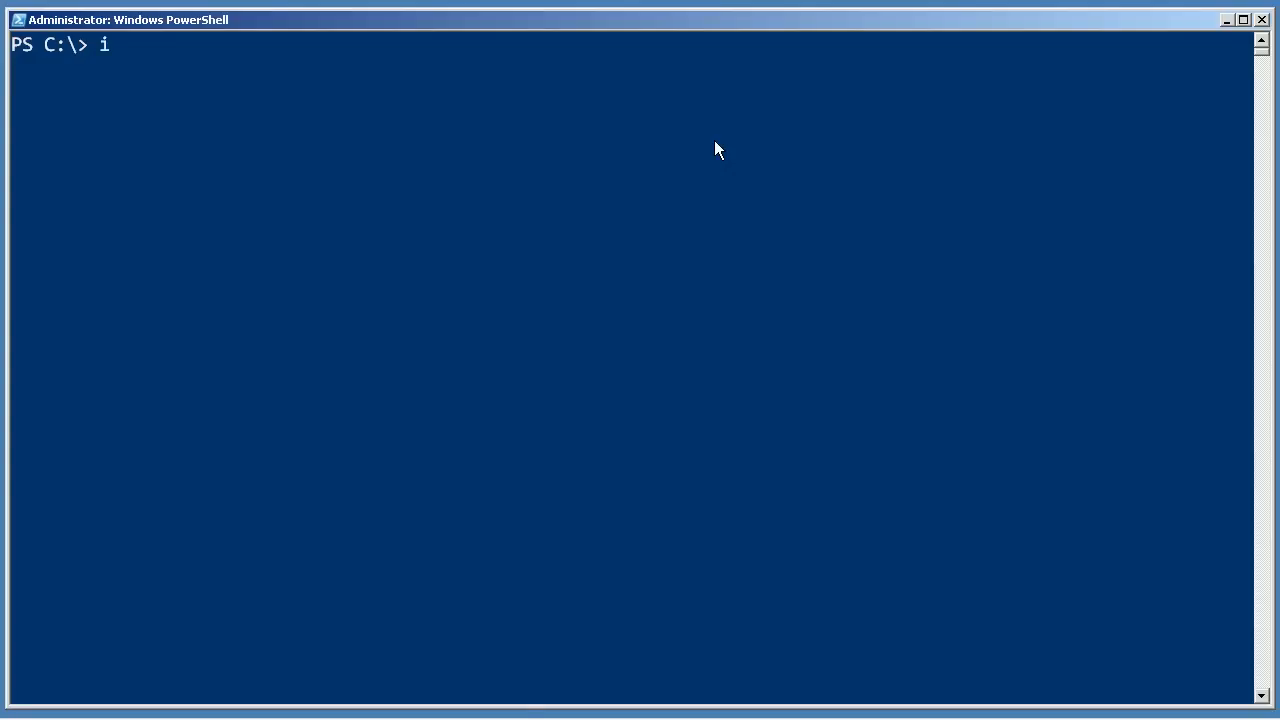